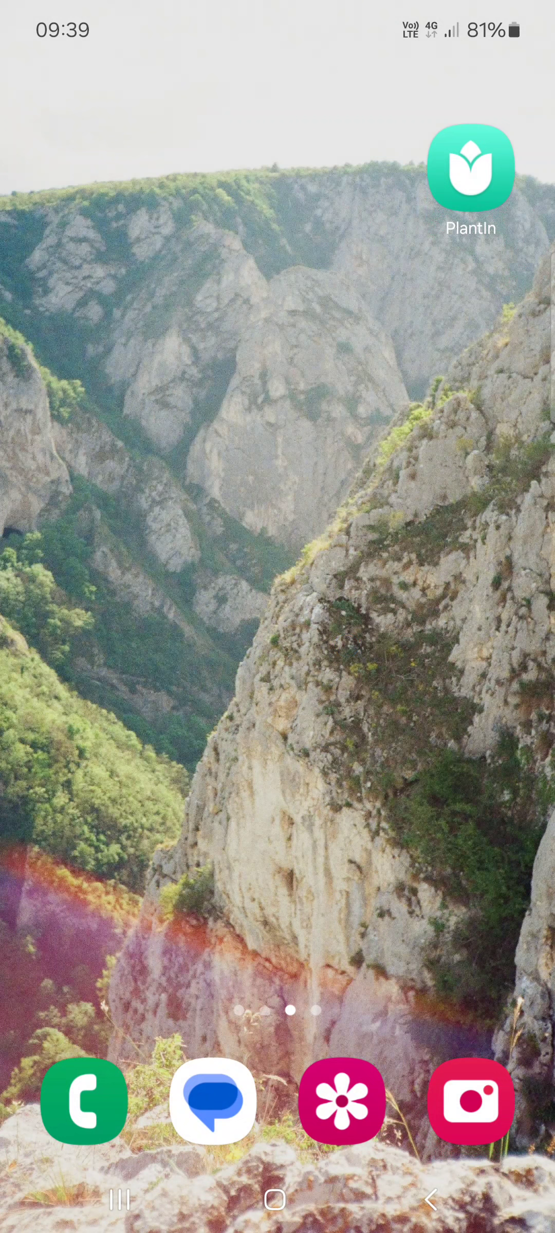
Launch PlantIn from the home screen and show the My Plants spaces, Living Room and Bedroom.
left_click(470, 166)
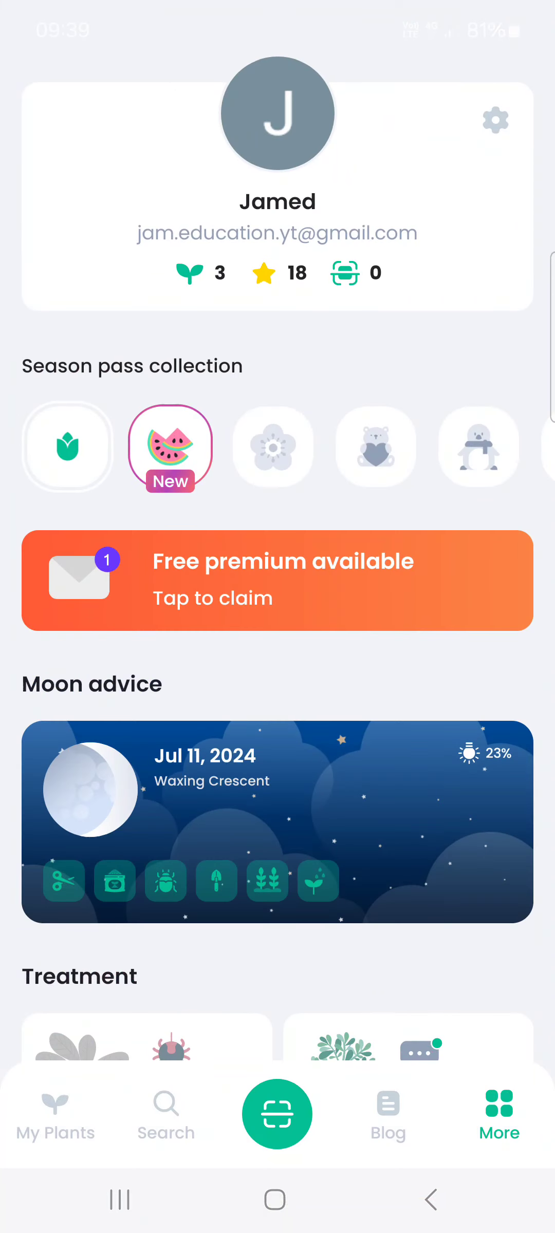
left_click(55, 1113)
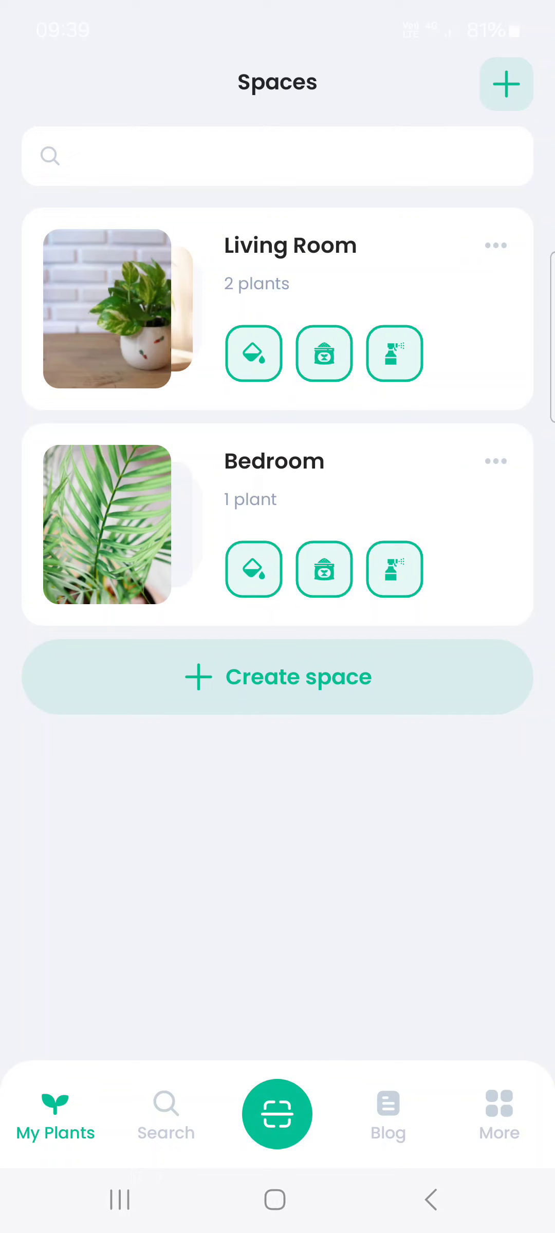
Switch to the More tab with the profile card and season pass collection.
left_click(498, 1113)
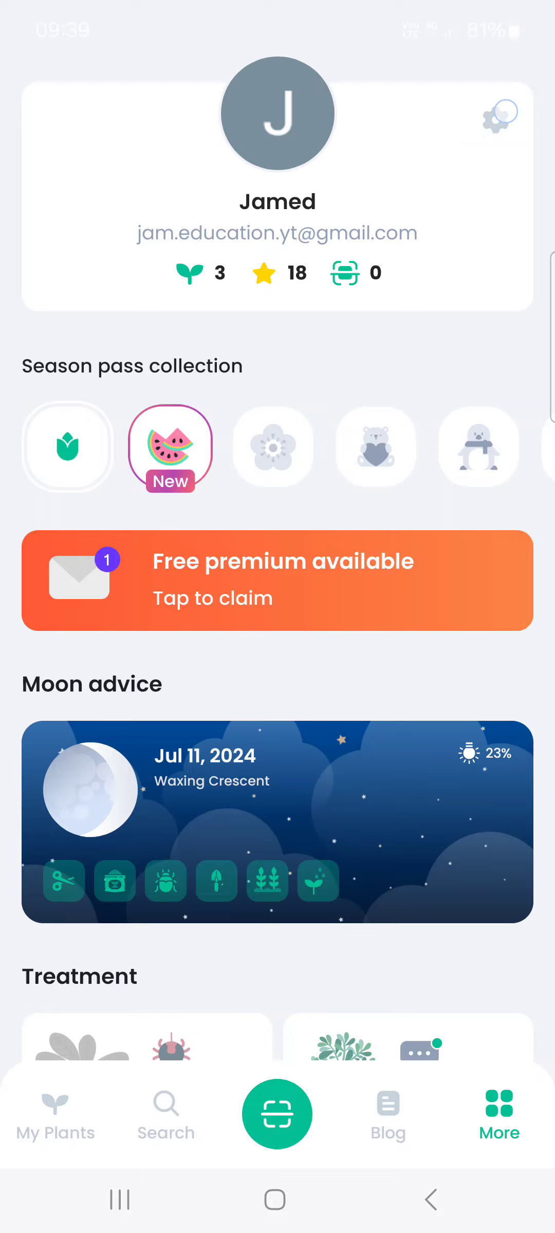
Go from the settings cog to PlantIn's own Notifications page, push notifications off.
left_click(497, 116)
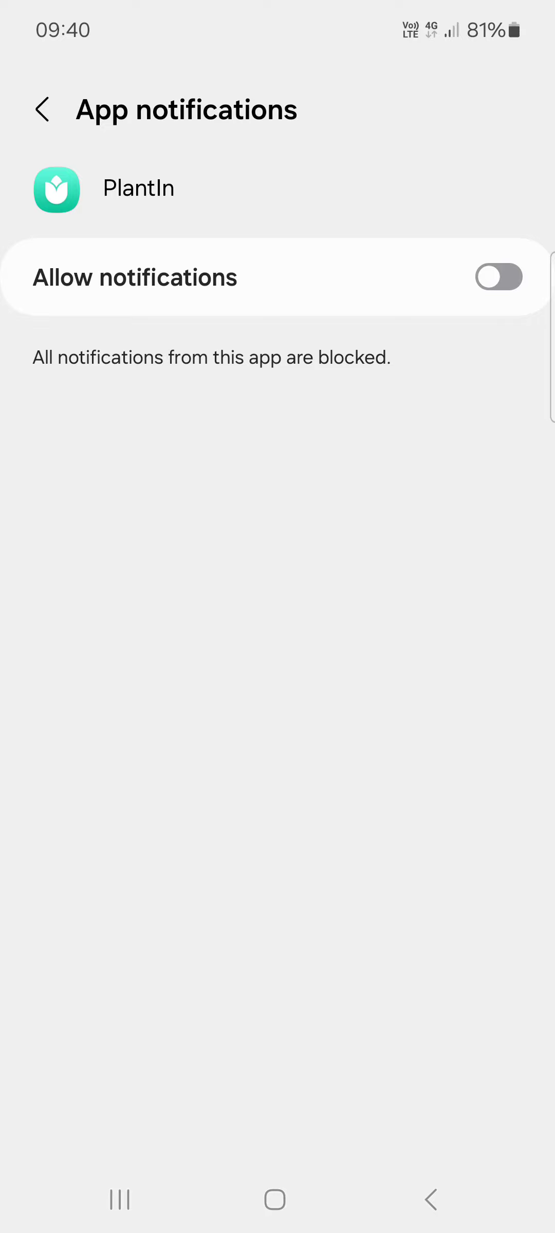
left_click(45, 110)
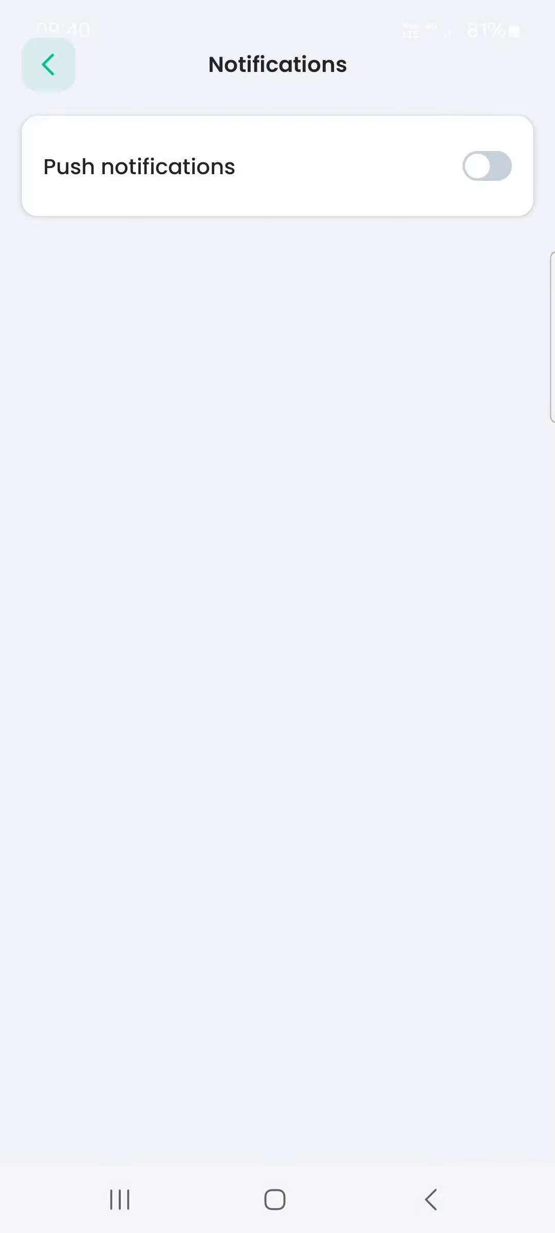